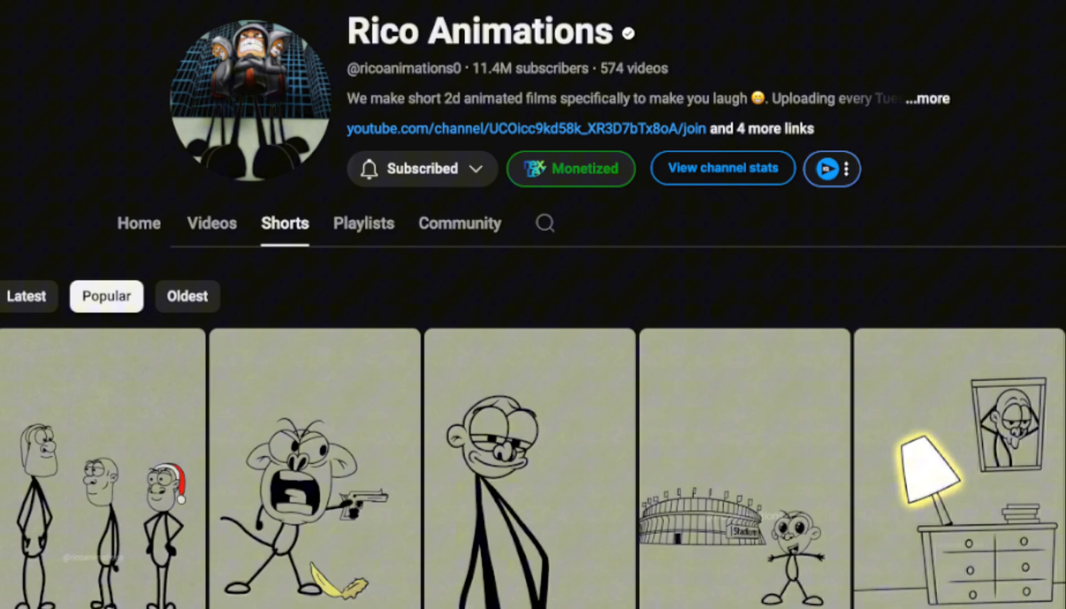
Scroll through the Popular Shorts of the Rico Animations channel on YouTube.
scroll("down", 3)
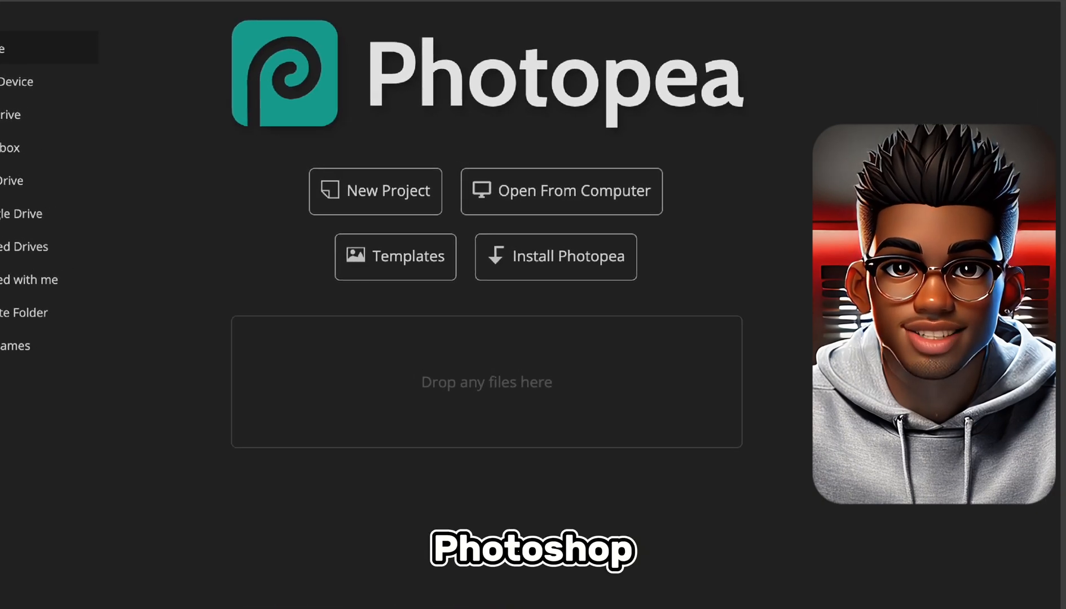
Look over the boy-with-spear line drawing and its Path layers in Photopea.
scroll("down", 3)
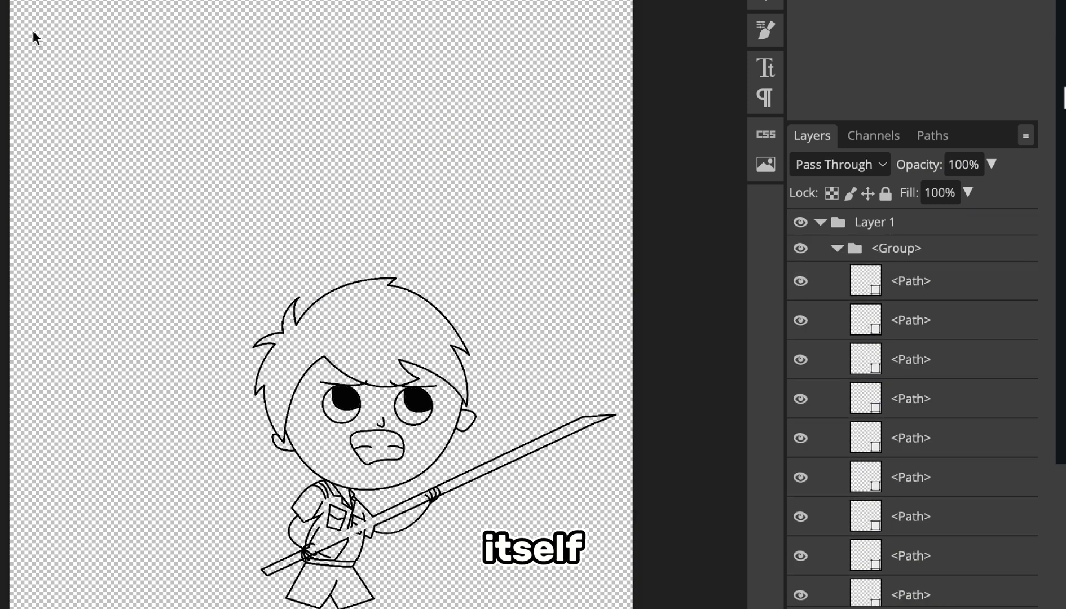
left_click(17, 16)
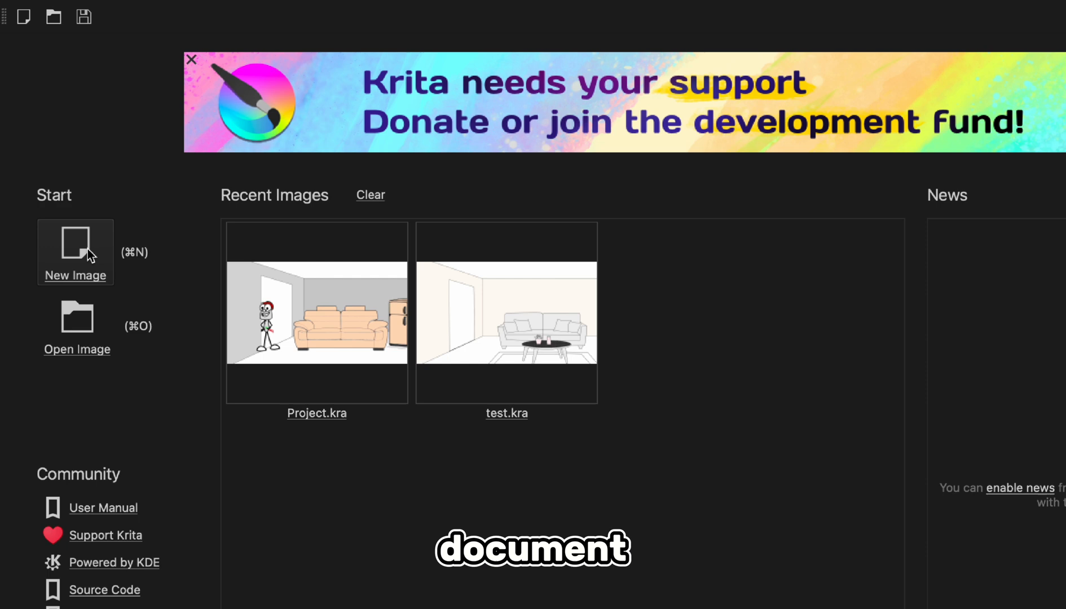
Create a new 4096×2160 canvas and draw the round head outline.
left_click(75, 245)
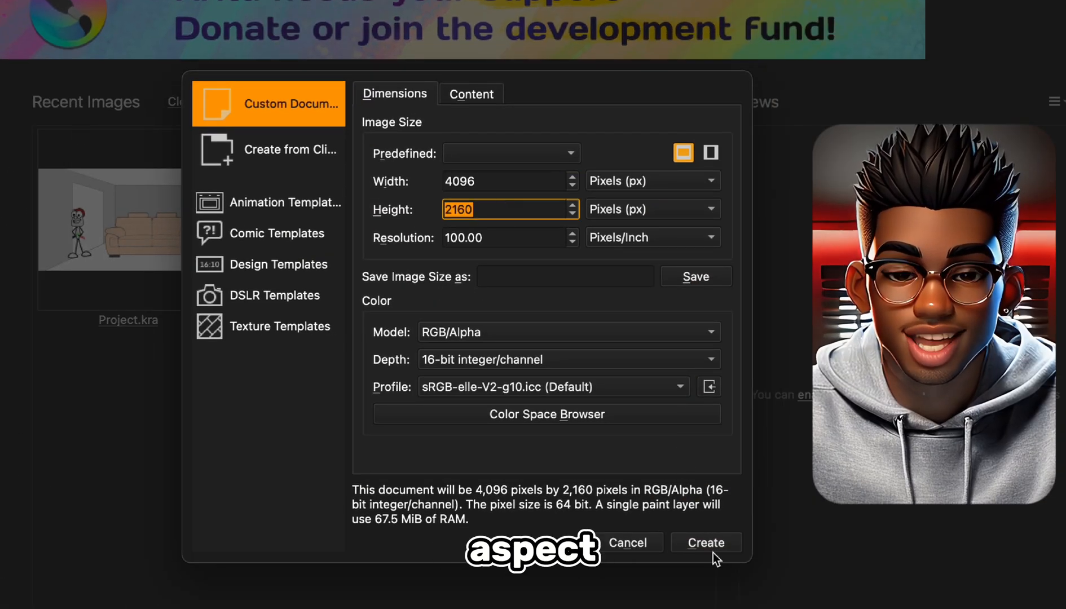
left_click(706, 543)
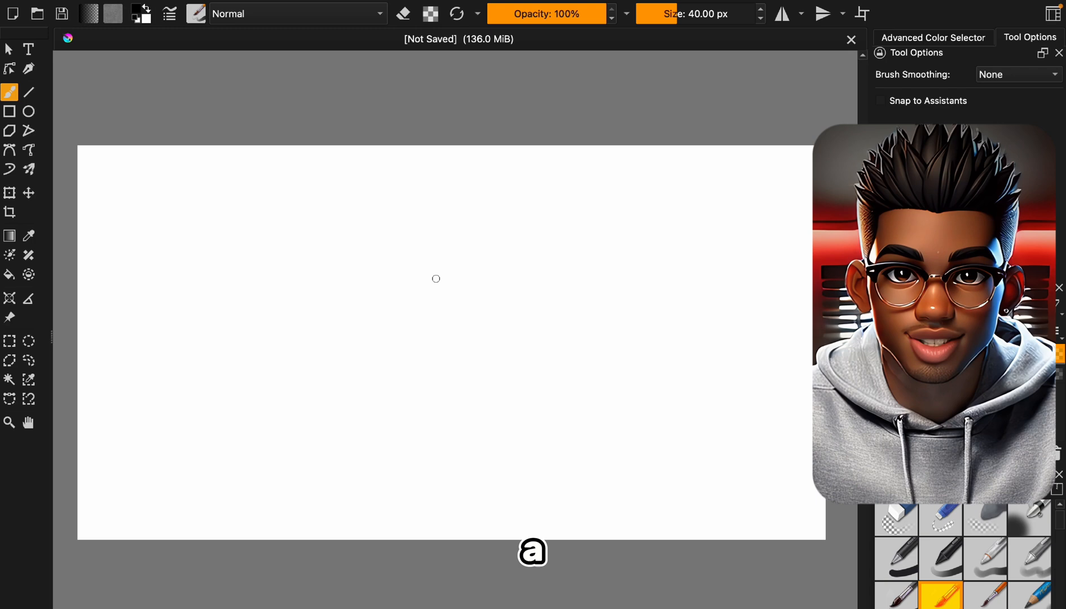
left_click_drag(435, 252, 457, 253)
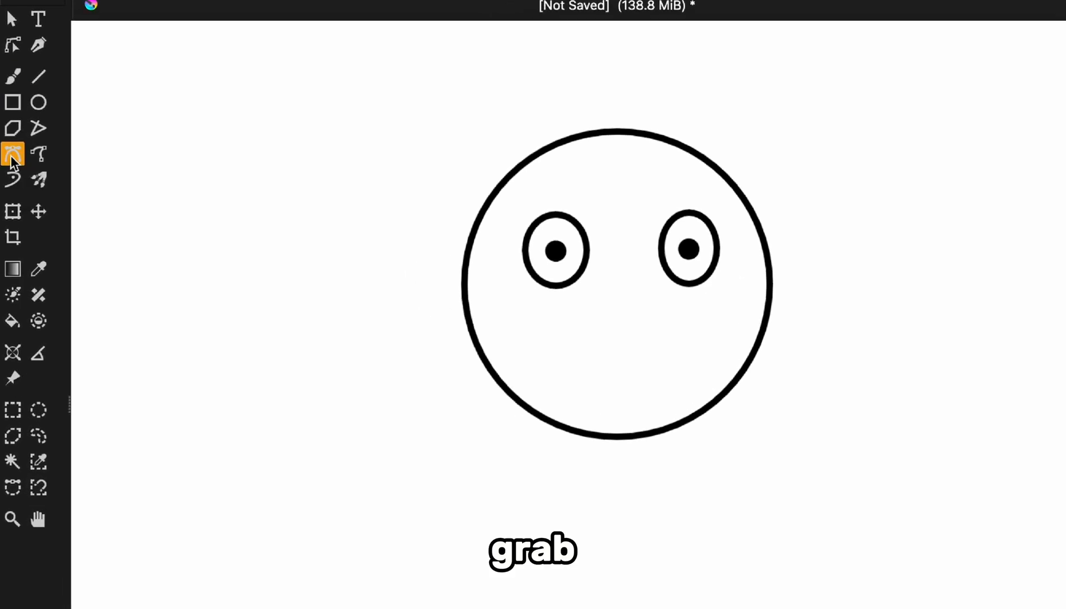
Draw a curved smiling mouth, then set Brush Smoothing to Weighted.
left_click_drag(536, 336, 694, 332)
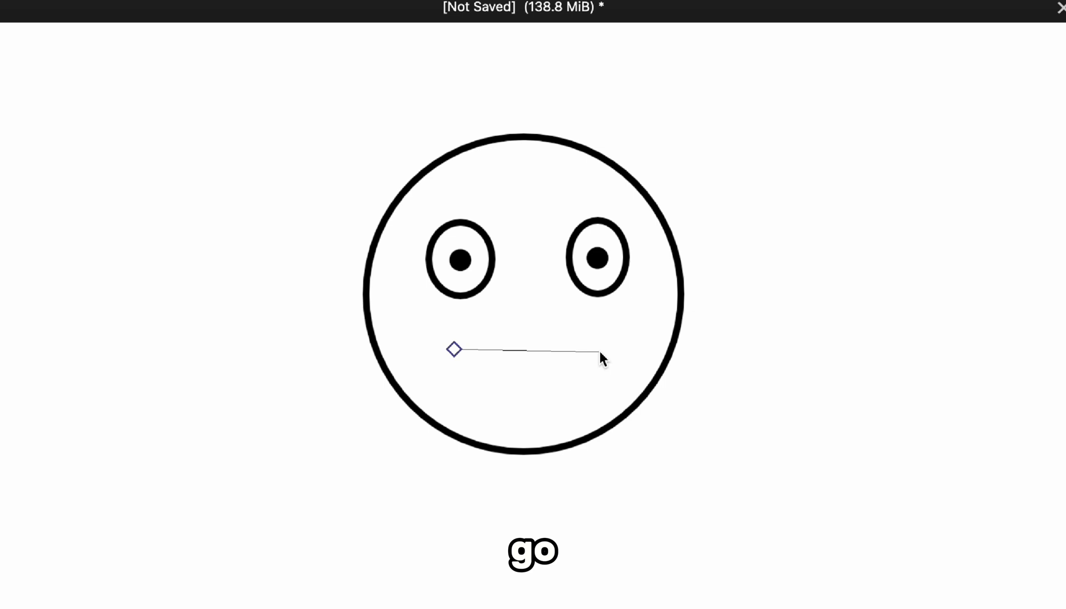
left_click_drag(597, 359, 684, 304)
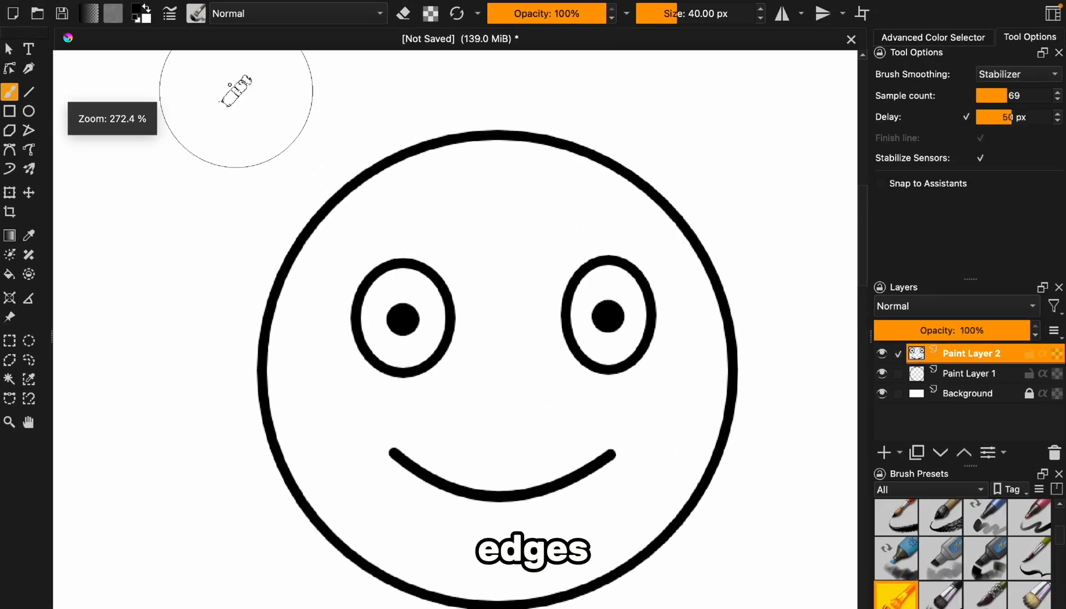
left_click(1008, 75)
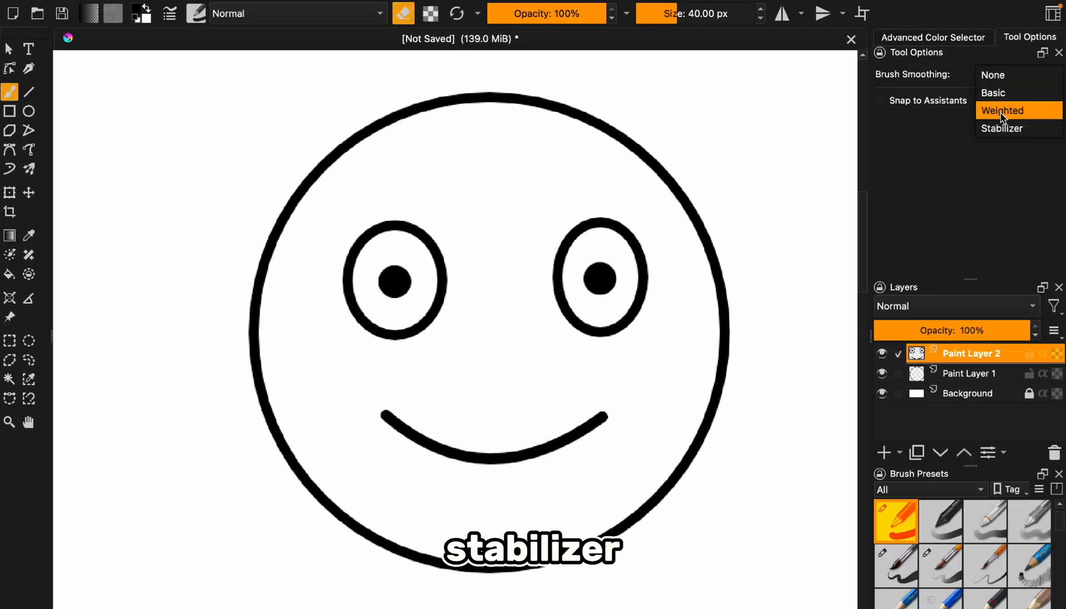
left_click(1002, 129)
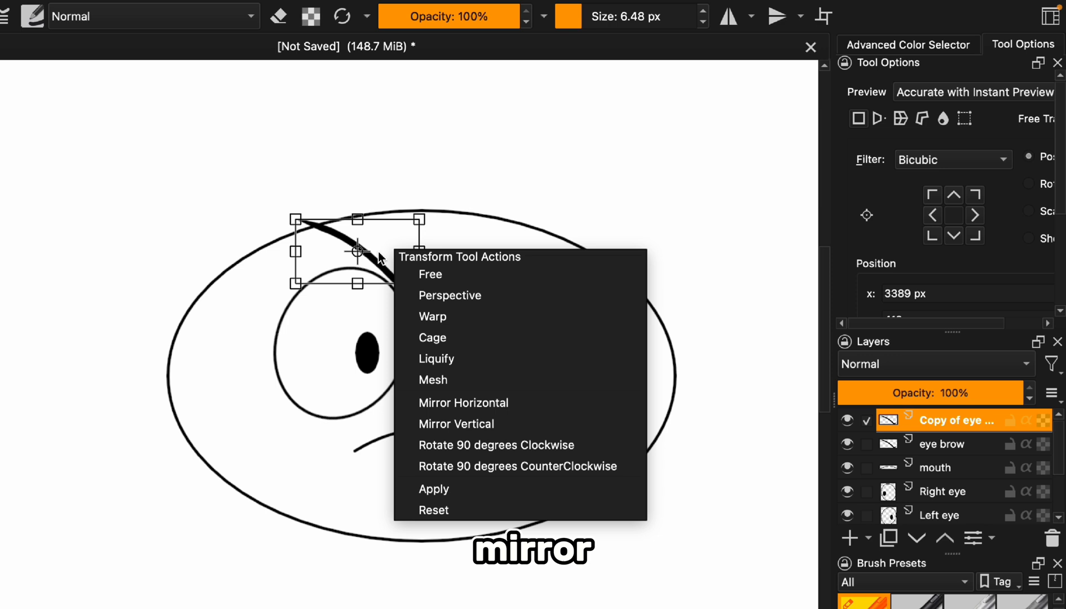
Mirror the copied eyebrow horizontally and move it over the right eye.
left_click(462, 403)
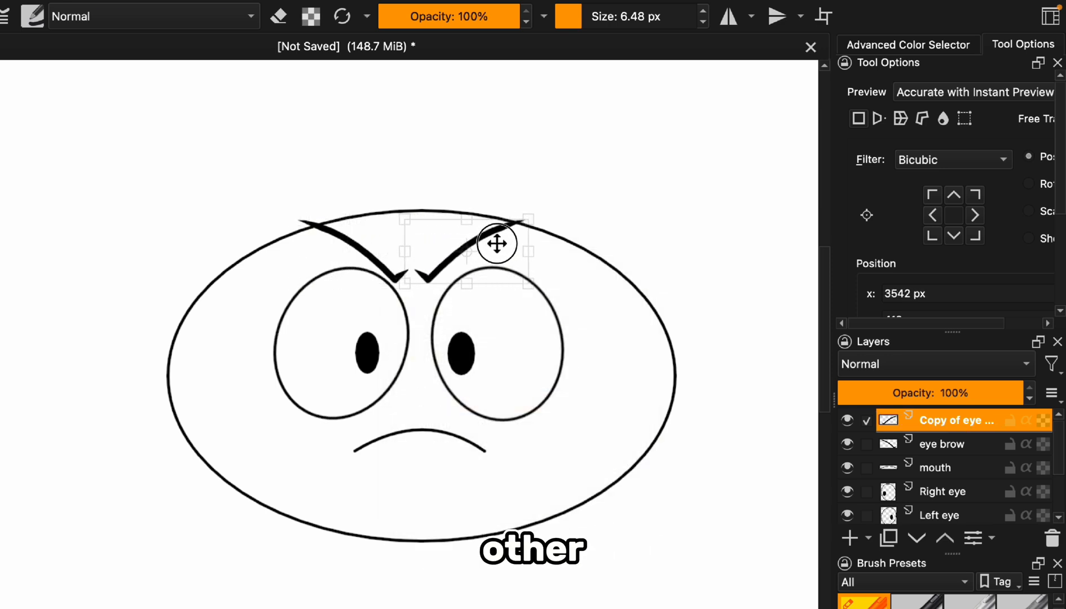
left_click_drag(496, 243, 513, 242)
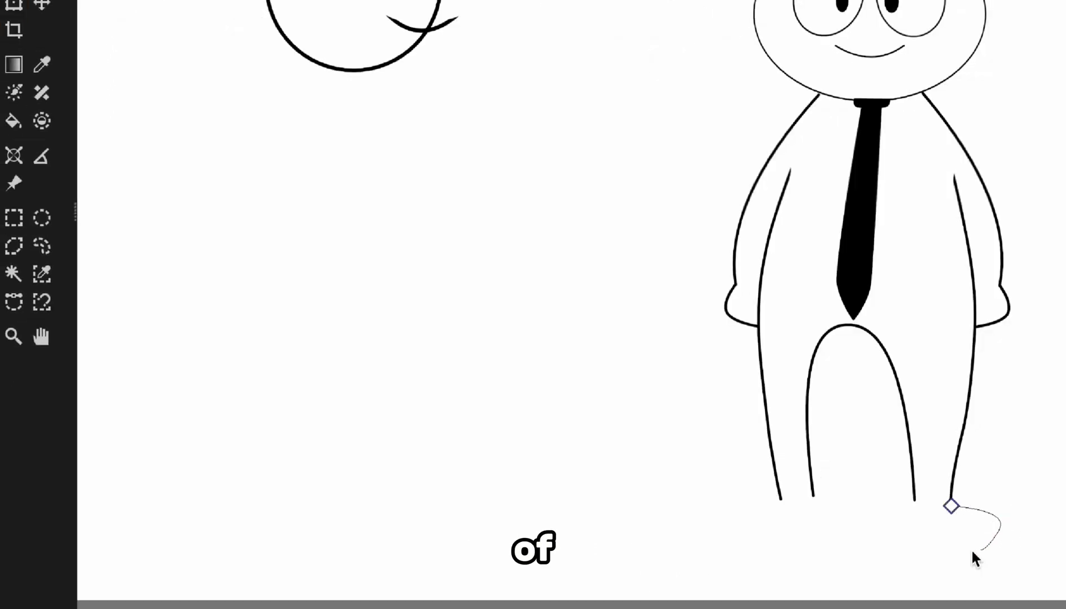
Draw the bottom curve of the stick man's right leg.
left_click_drag(952, 507, 918, 513)
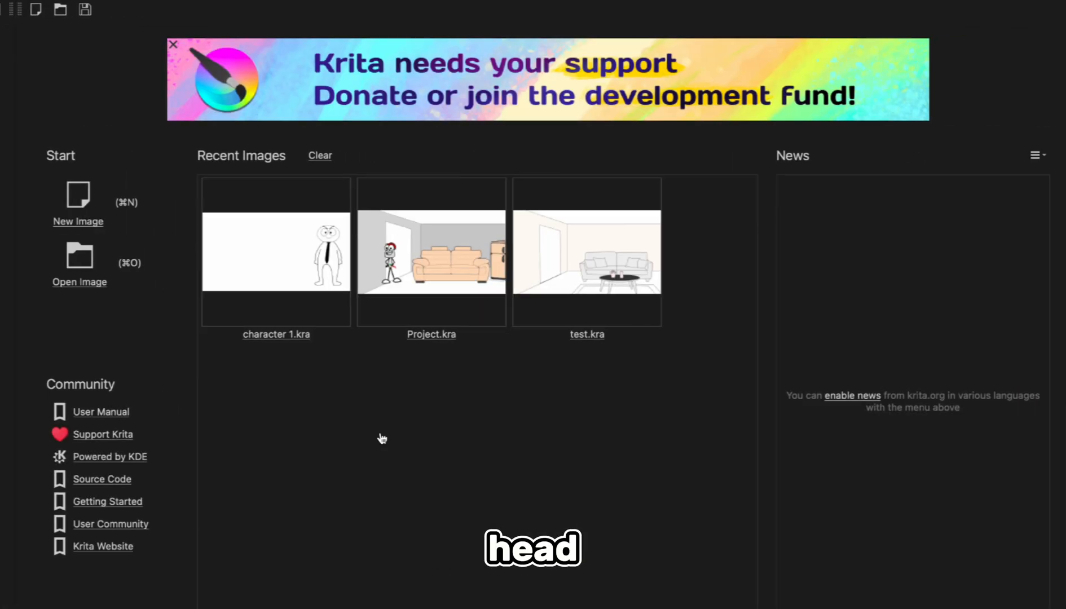
Create a new 4096×2160 canvas for the second figure.
left_click(79, 201)
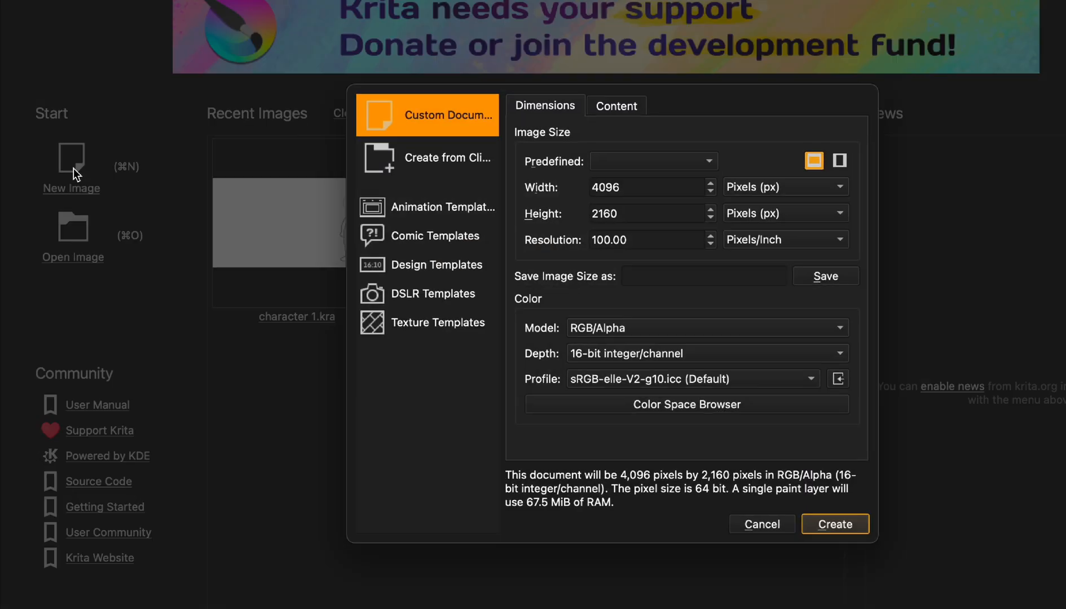
left_click(835, 523)
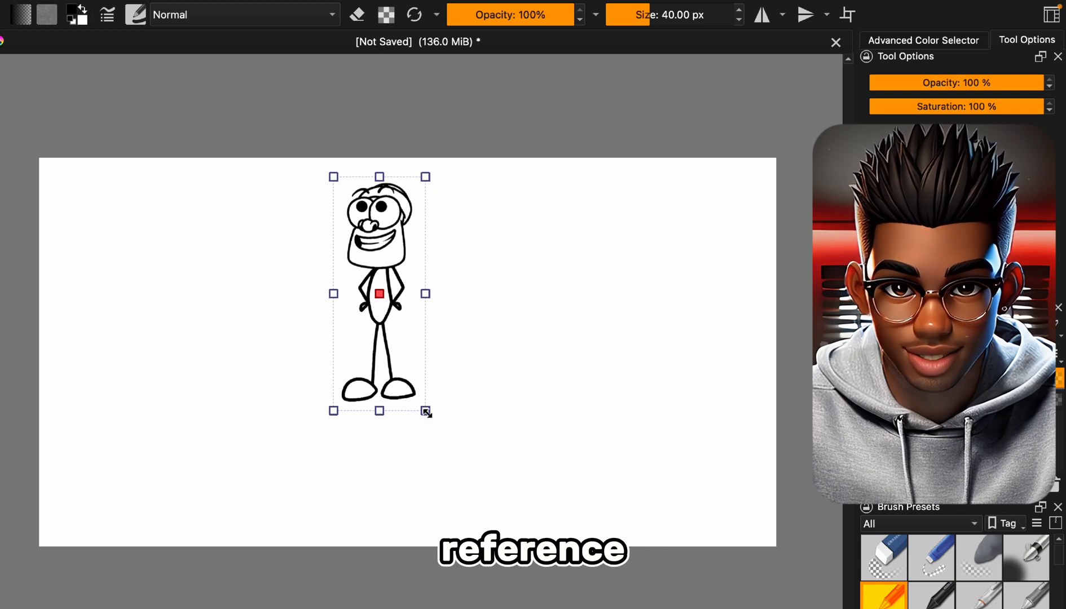
Enlarge the reference figure and begin tracing the left side of its chin.
left_click_drag(426, 412, 482, 552)
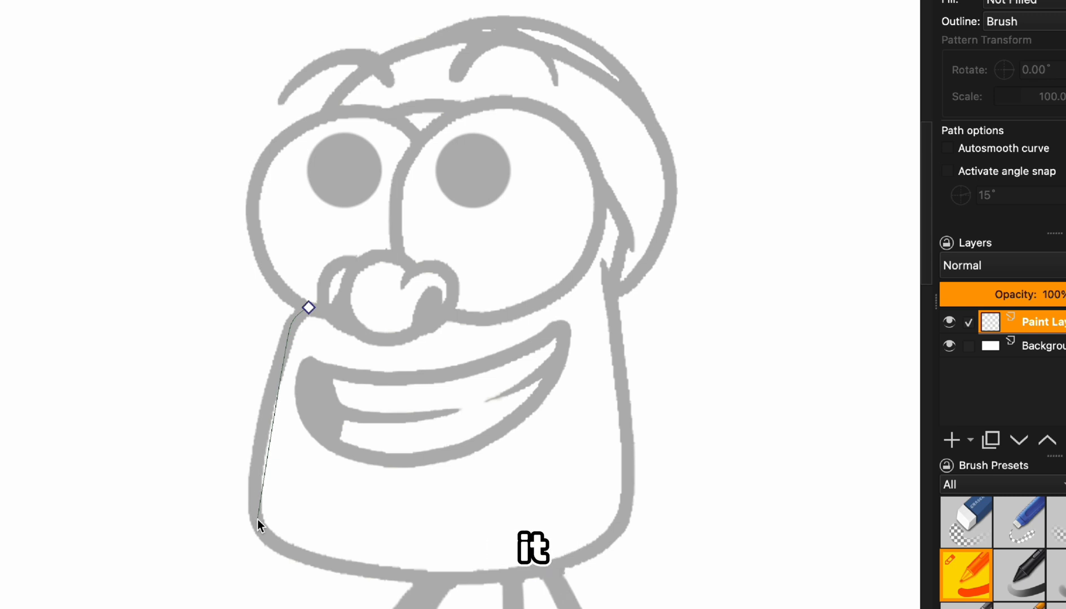
left_click_drag(264, 527, 267, 568)
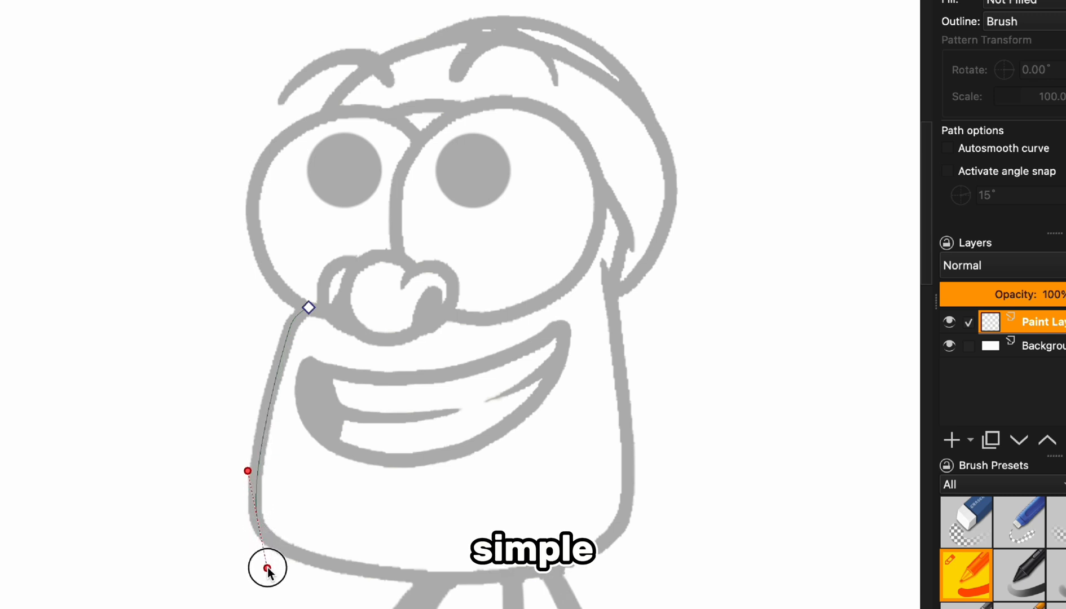